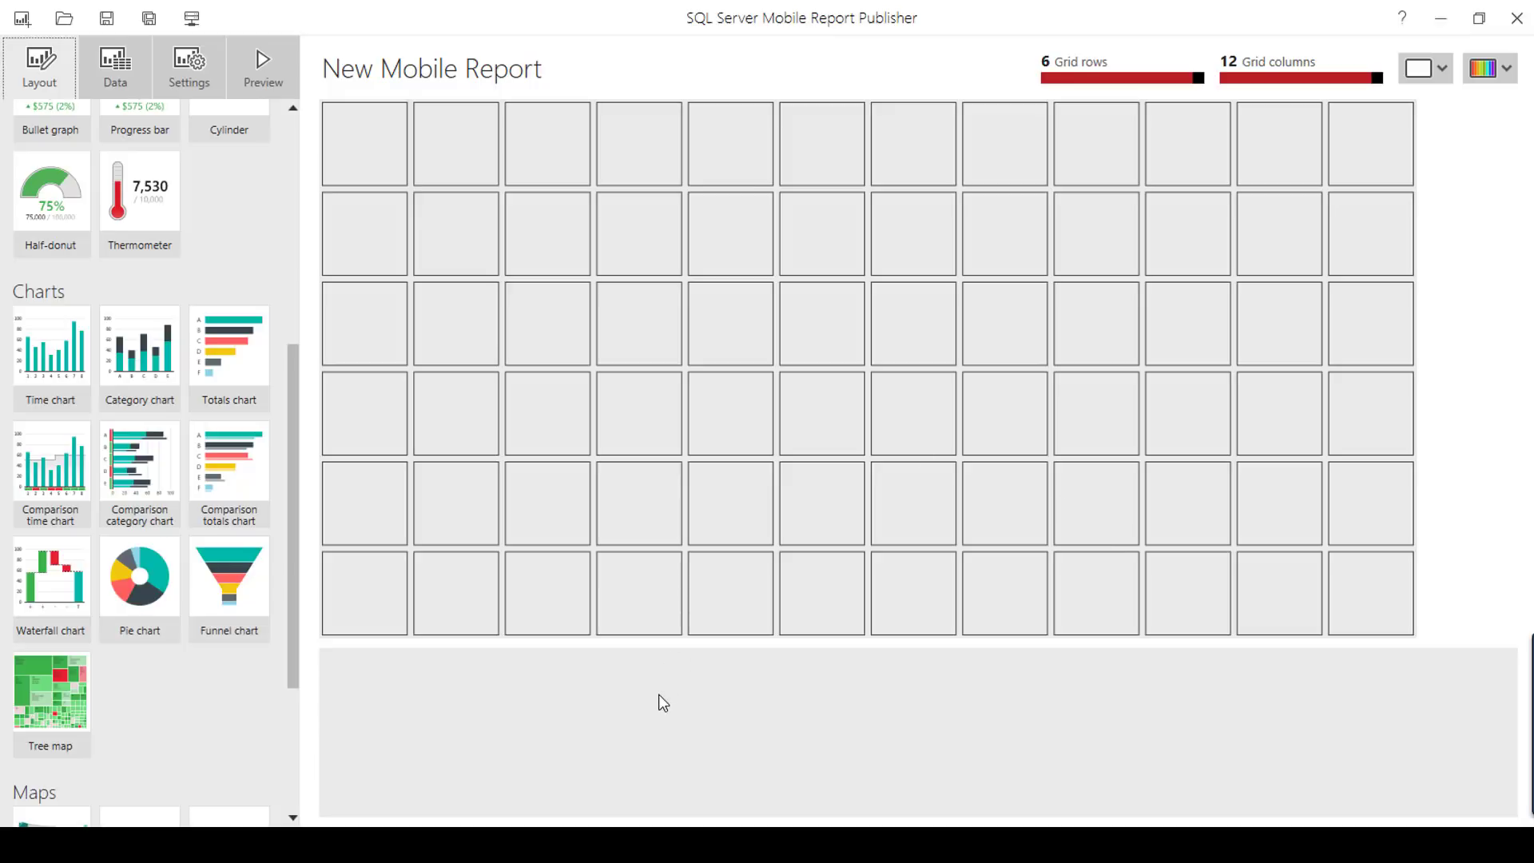
pyautogui.moveTo(778, 63)
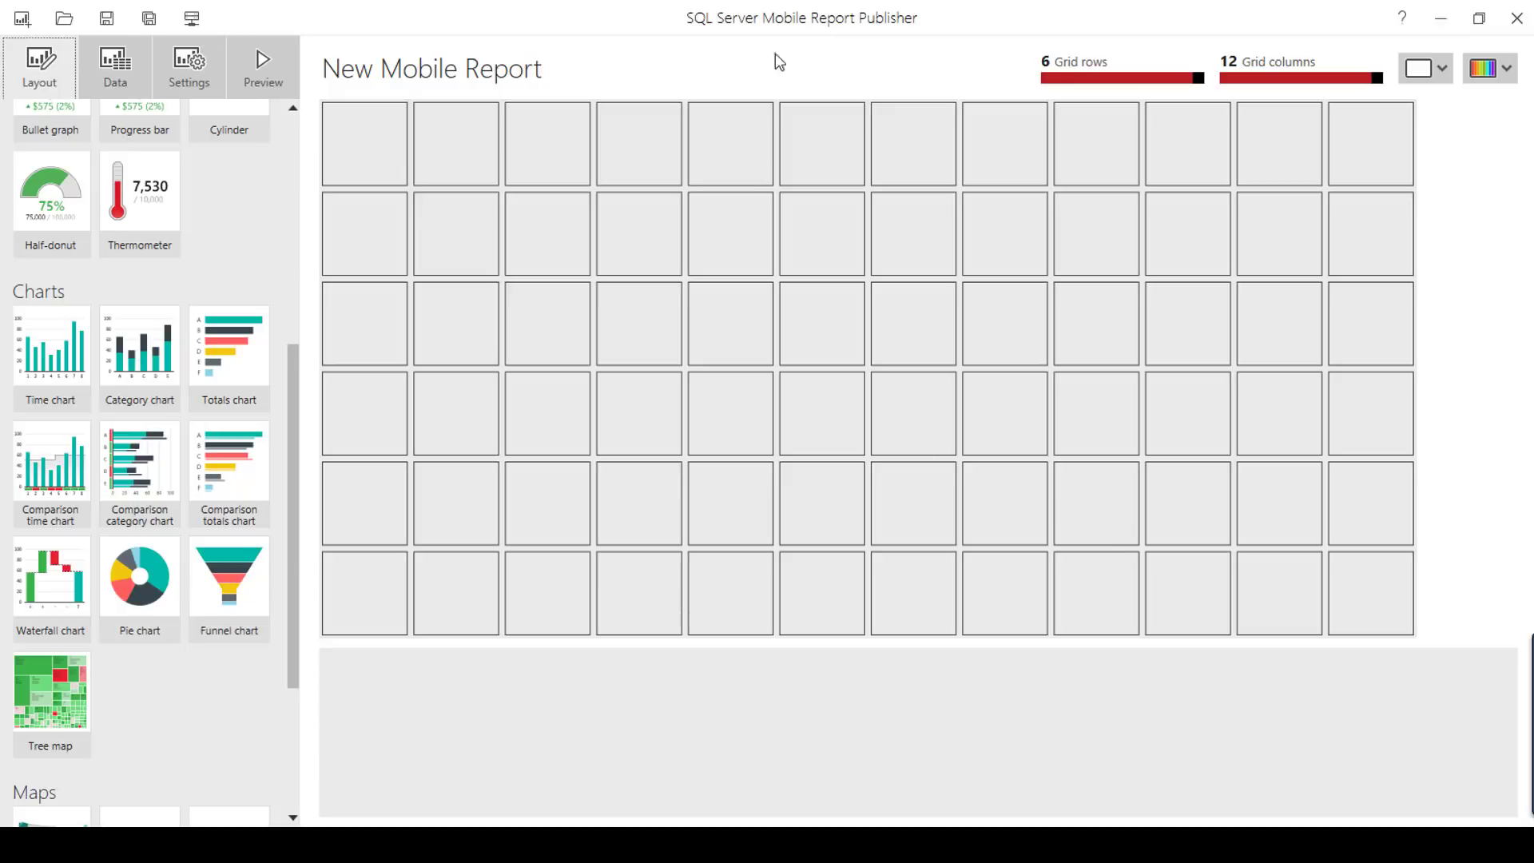
pyautogui.moveTo(818, 355)
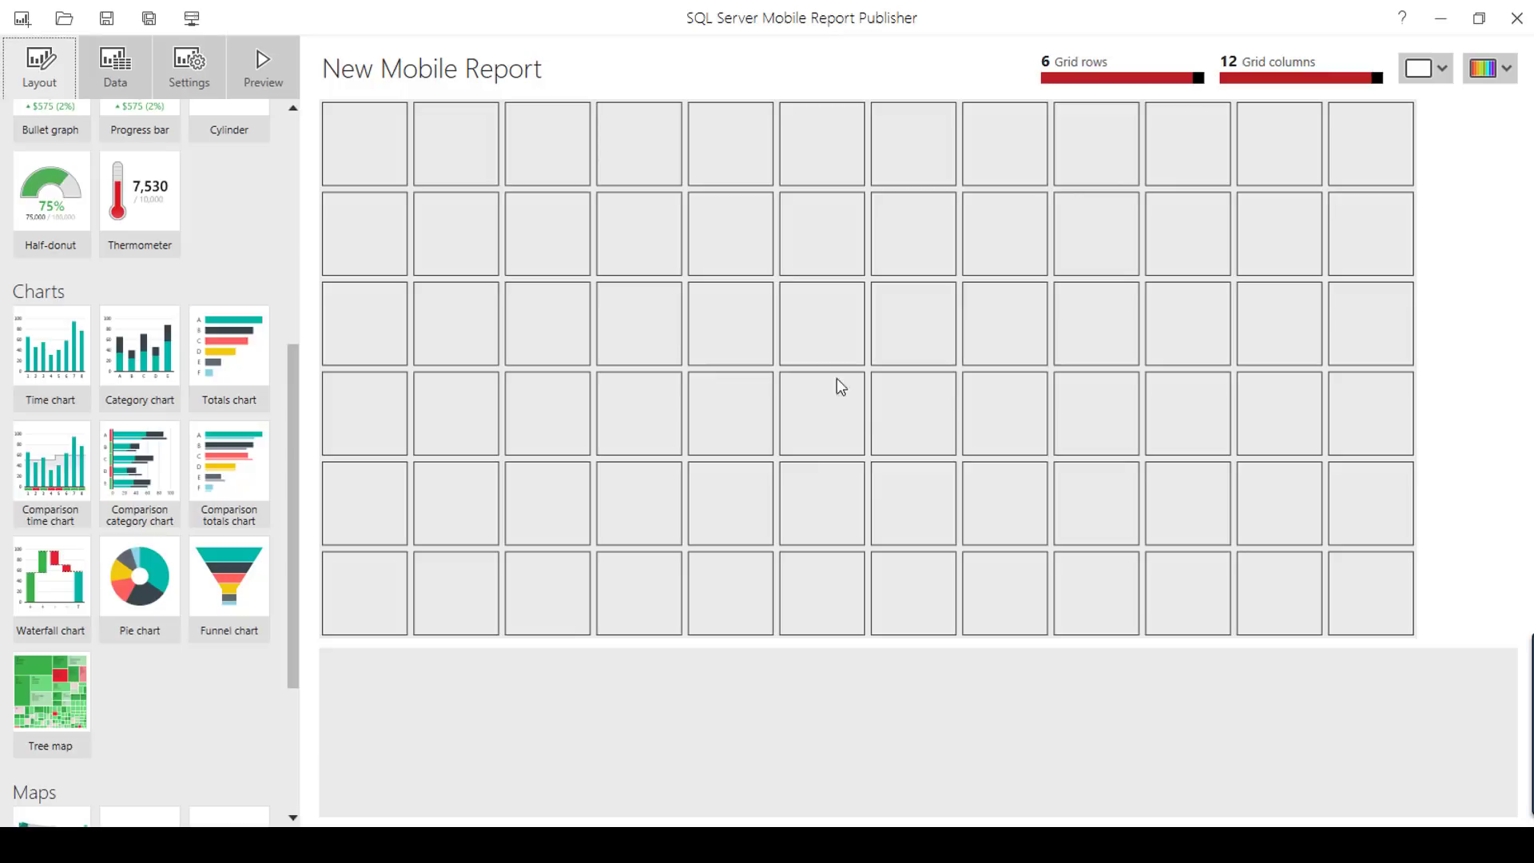
pyautogui.moveTo(780, 51)
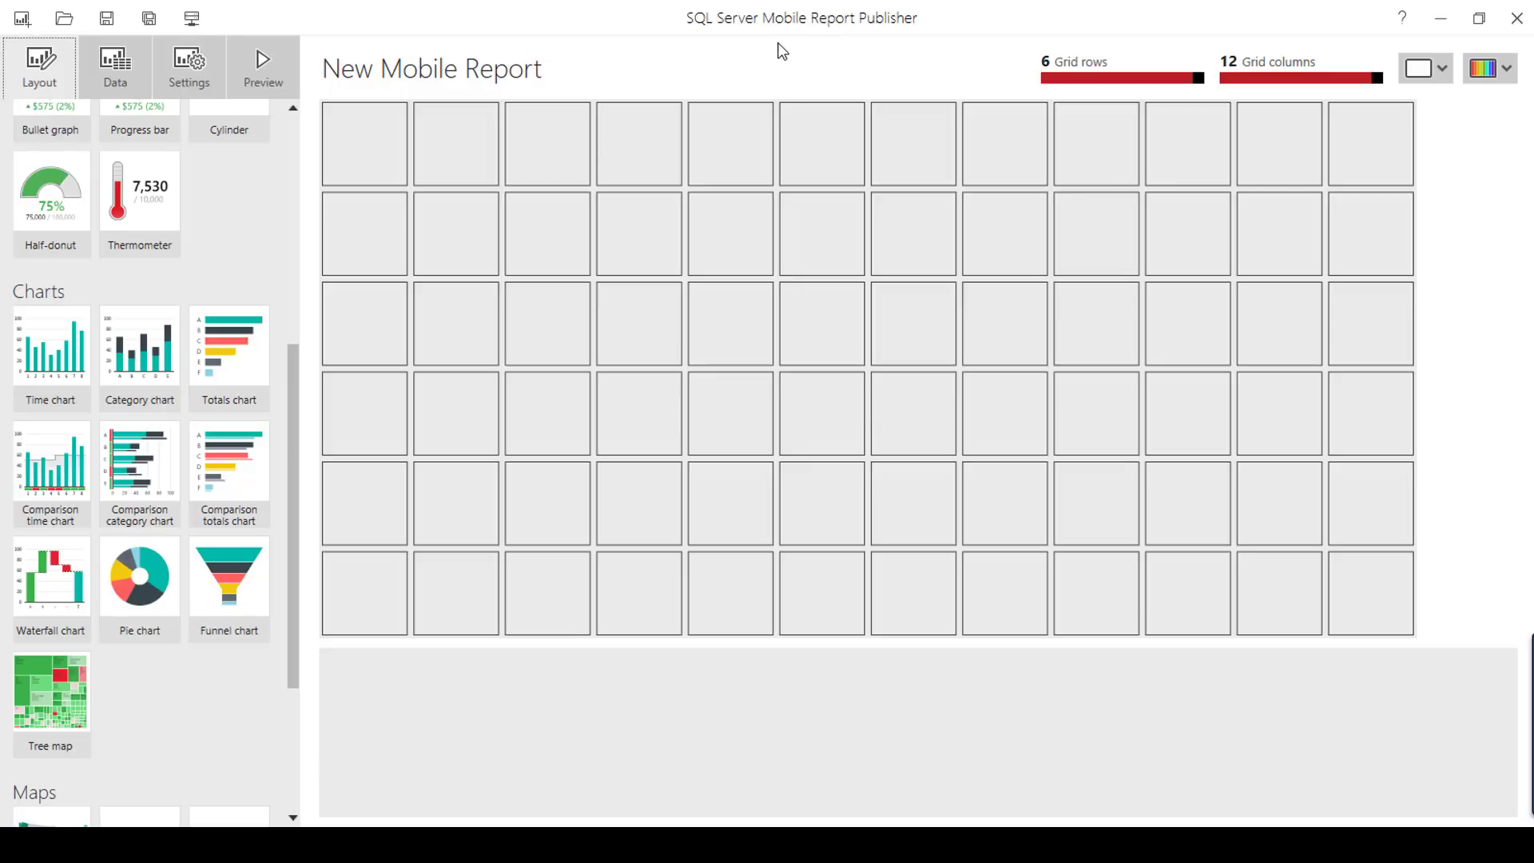
pyautogui.moveTo(944, 167)
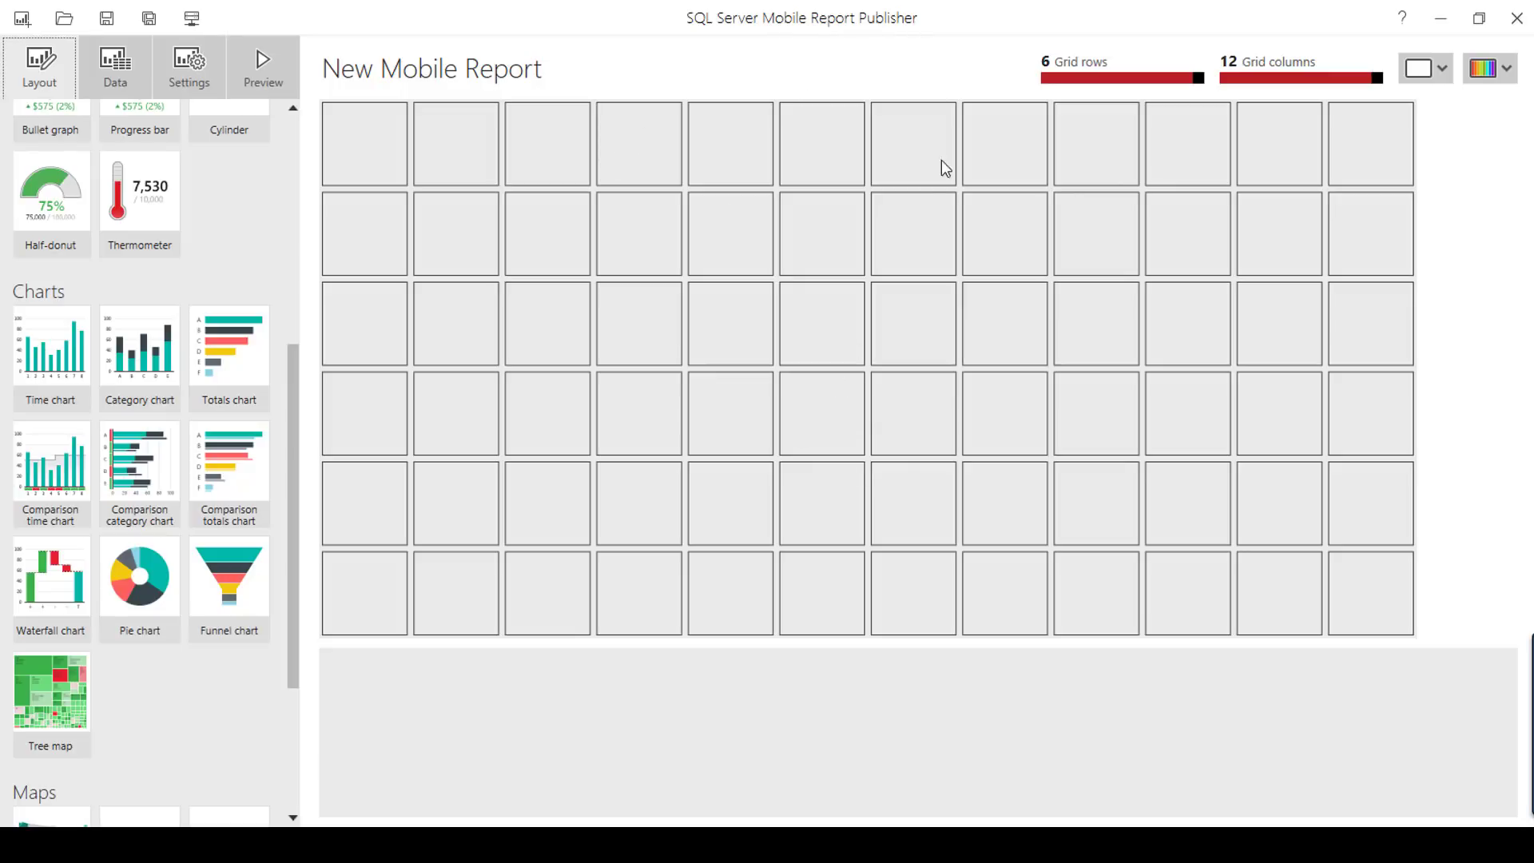
# - Add an Excel data source and pick SimulatedTable.xlsx by typing 'sim' in the file name
pyautogui.click(115, 67)
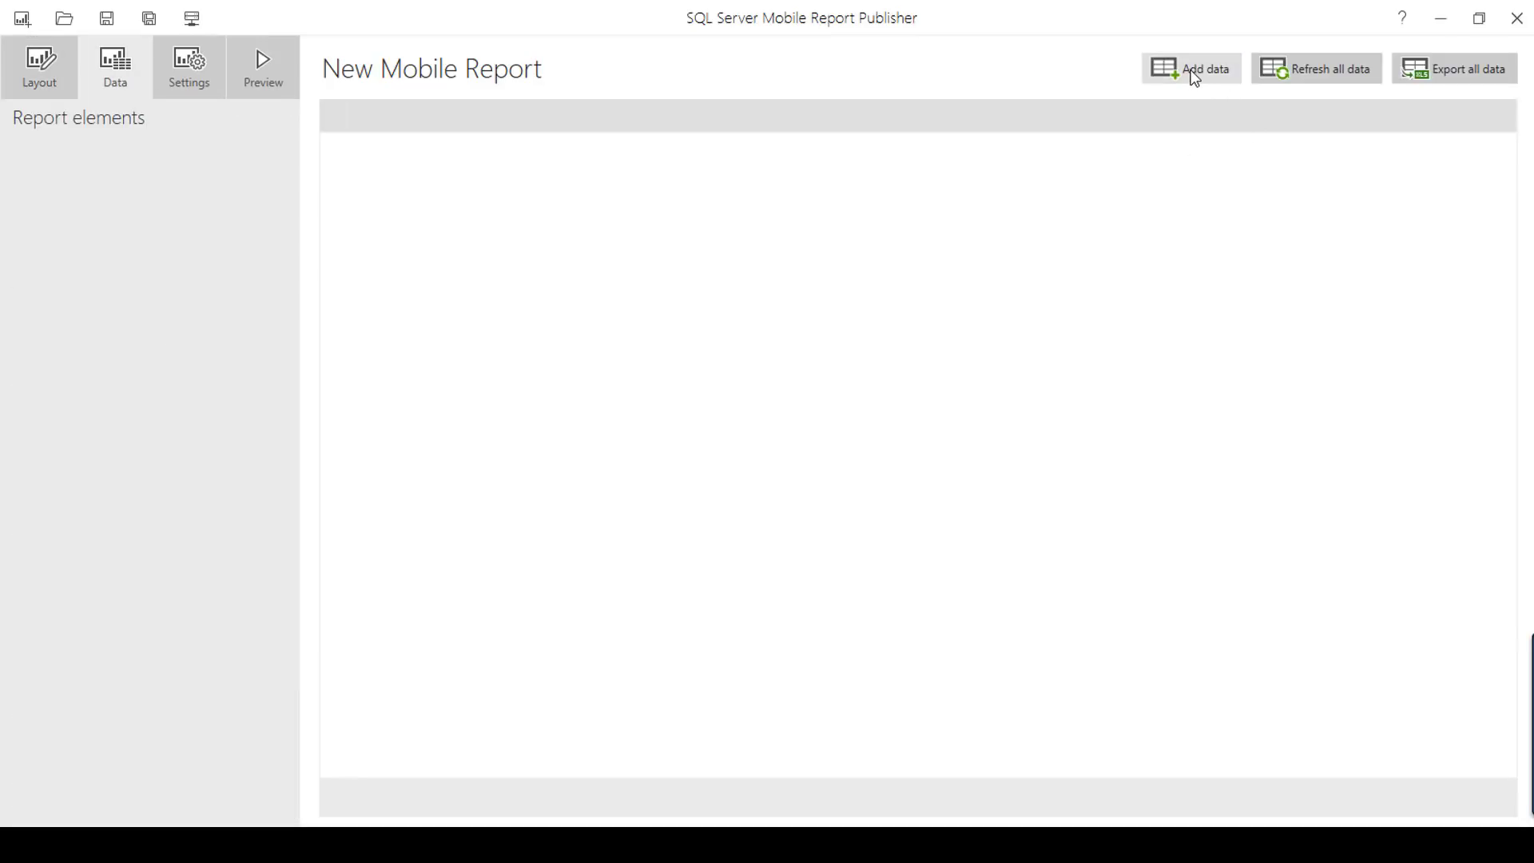
pyautogui.click(1188, 68)
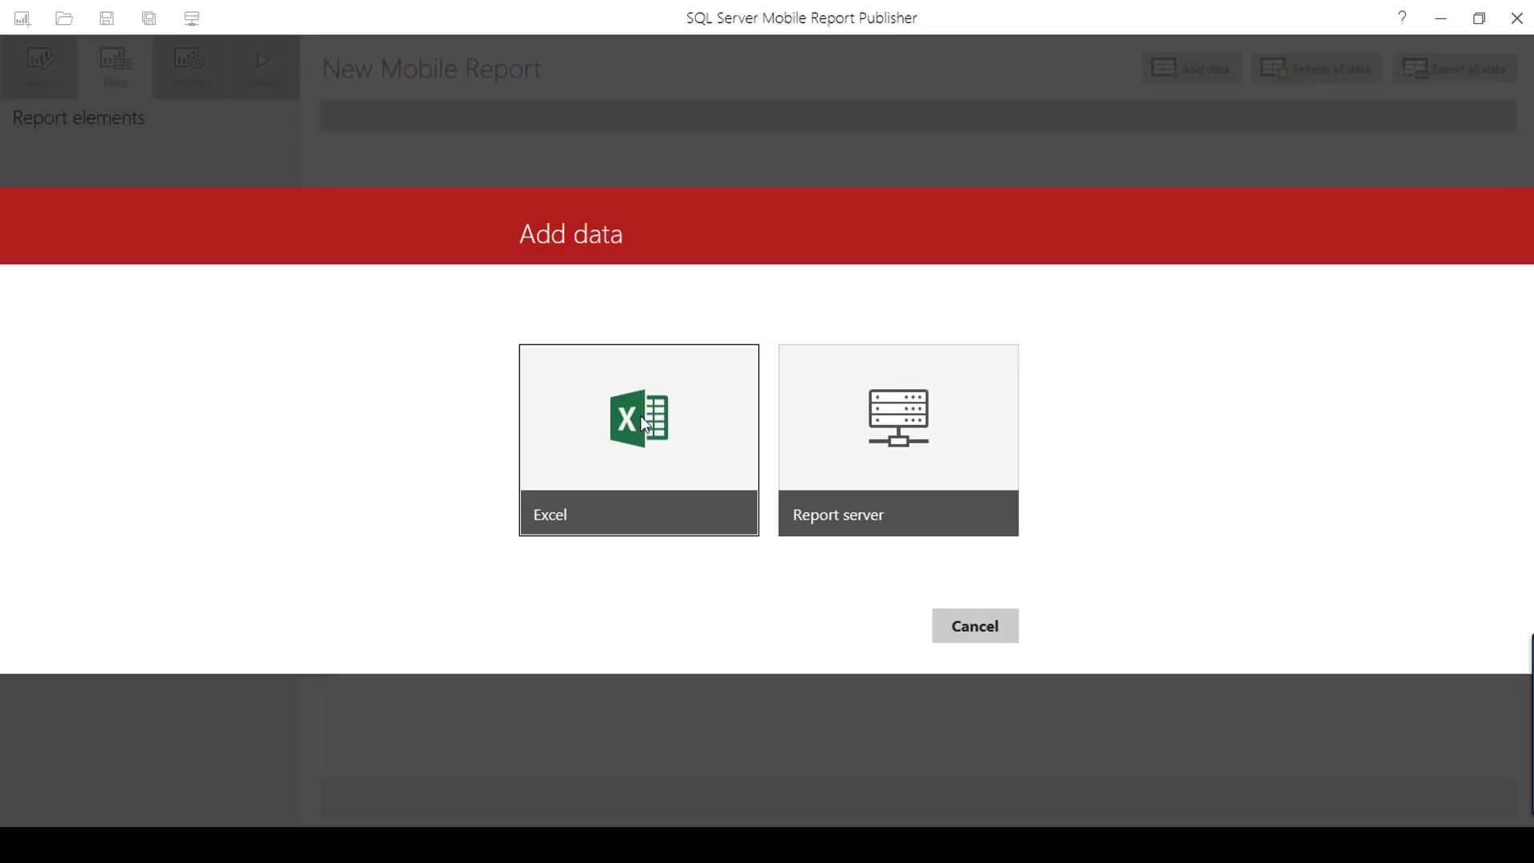
pyautogui.click(638, 420)
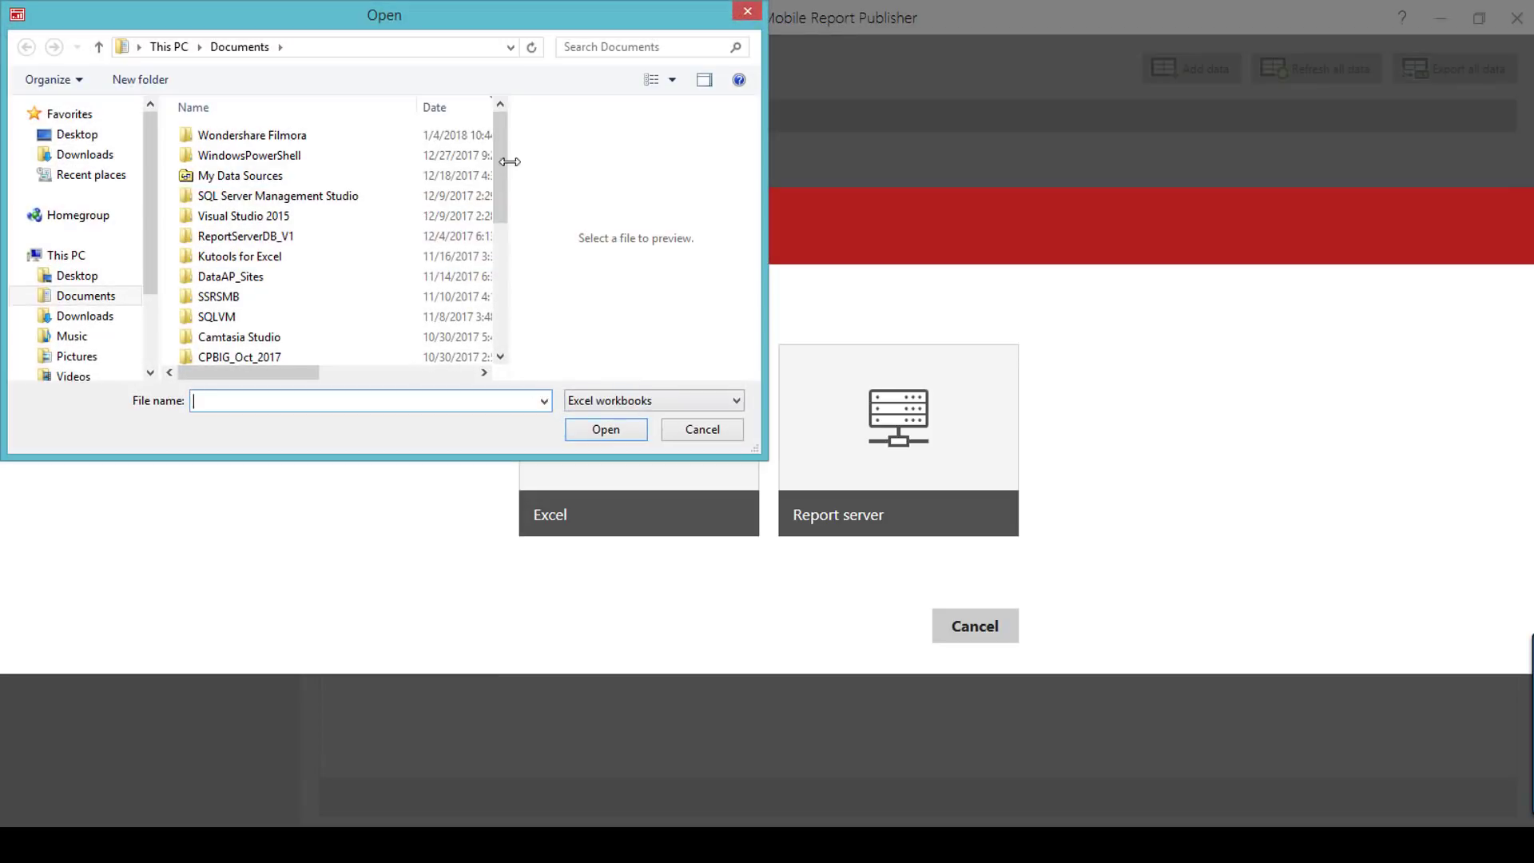
pyautogui.write('s')
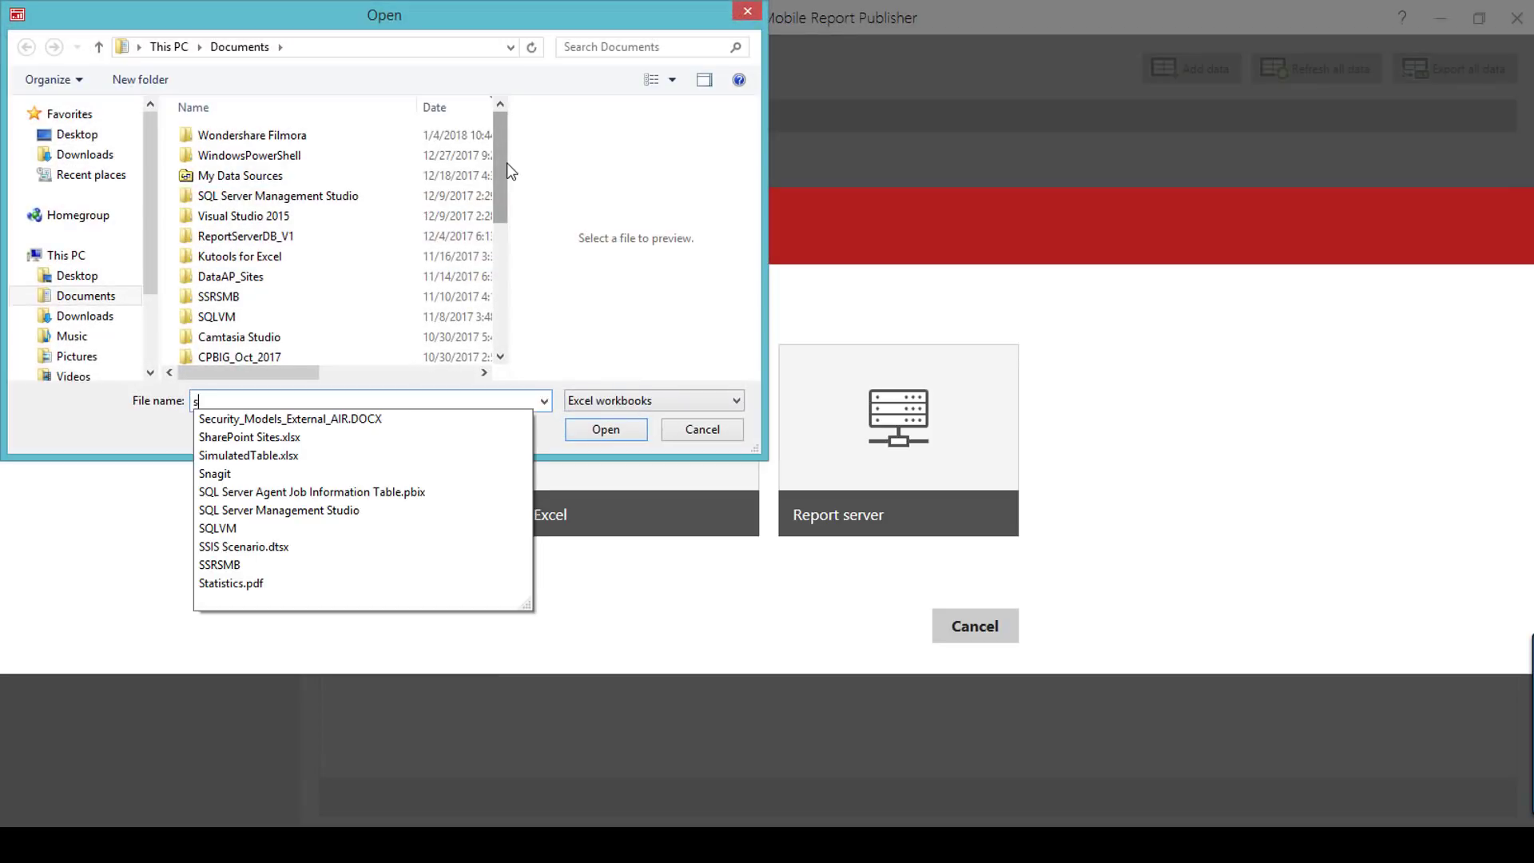
pyautogui.write('im')
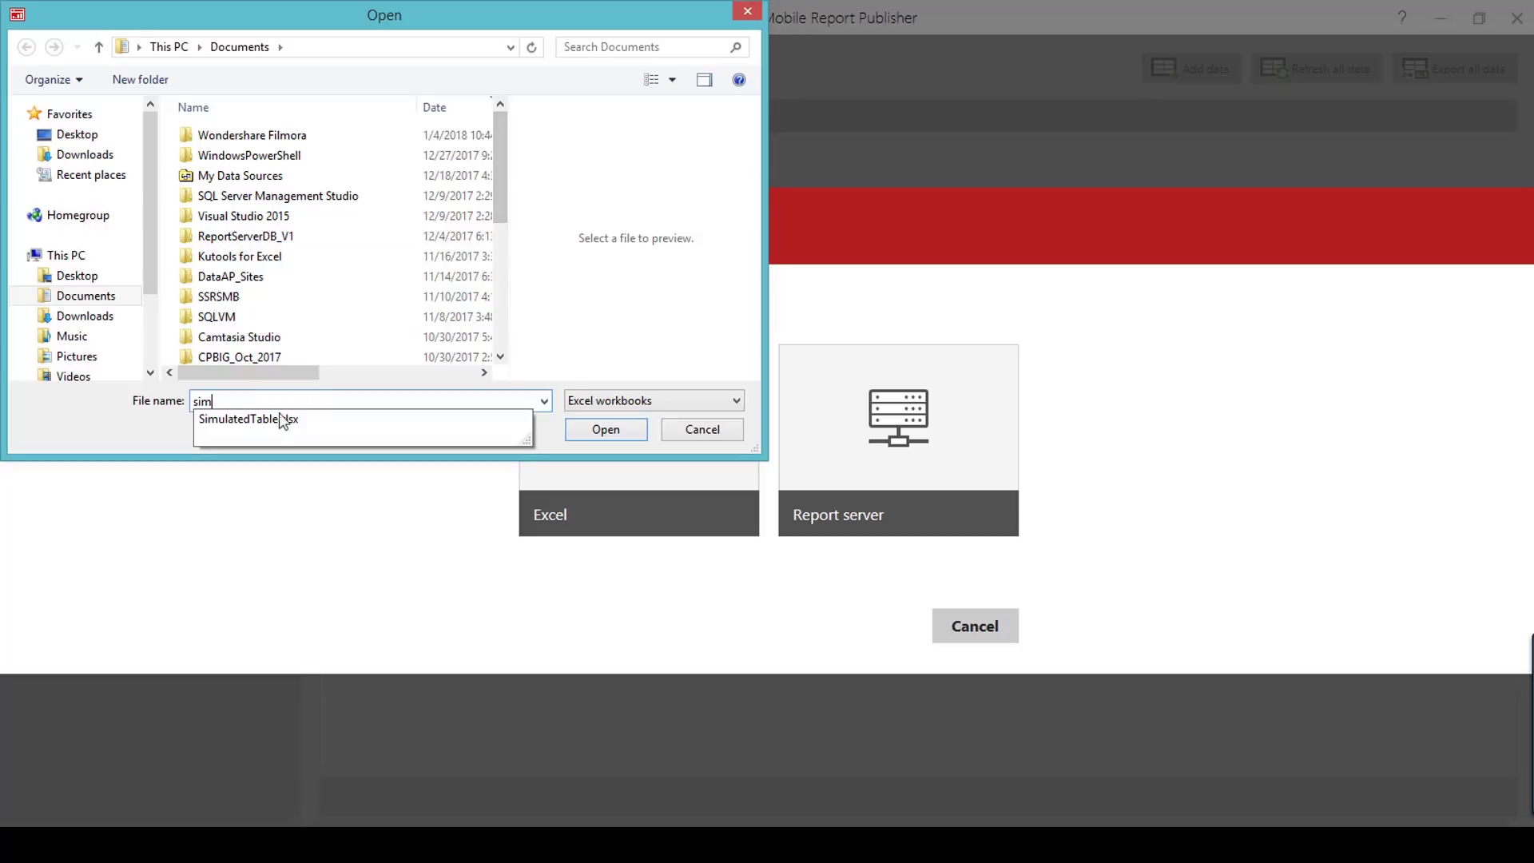
pyautogui.click(247, 419)
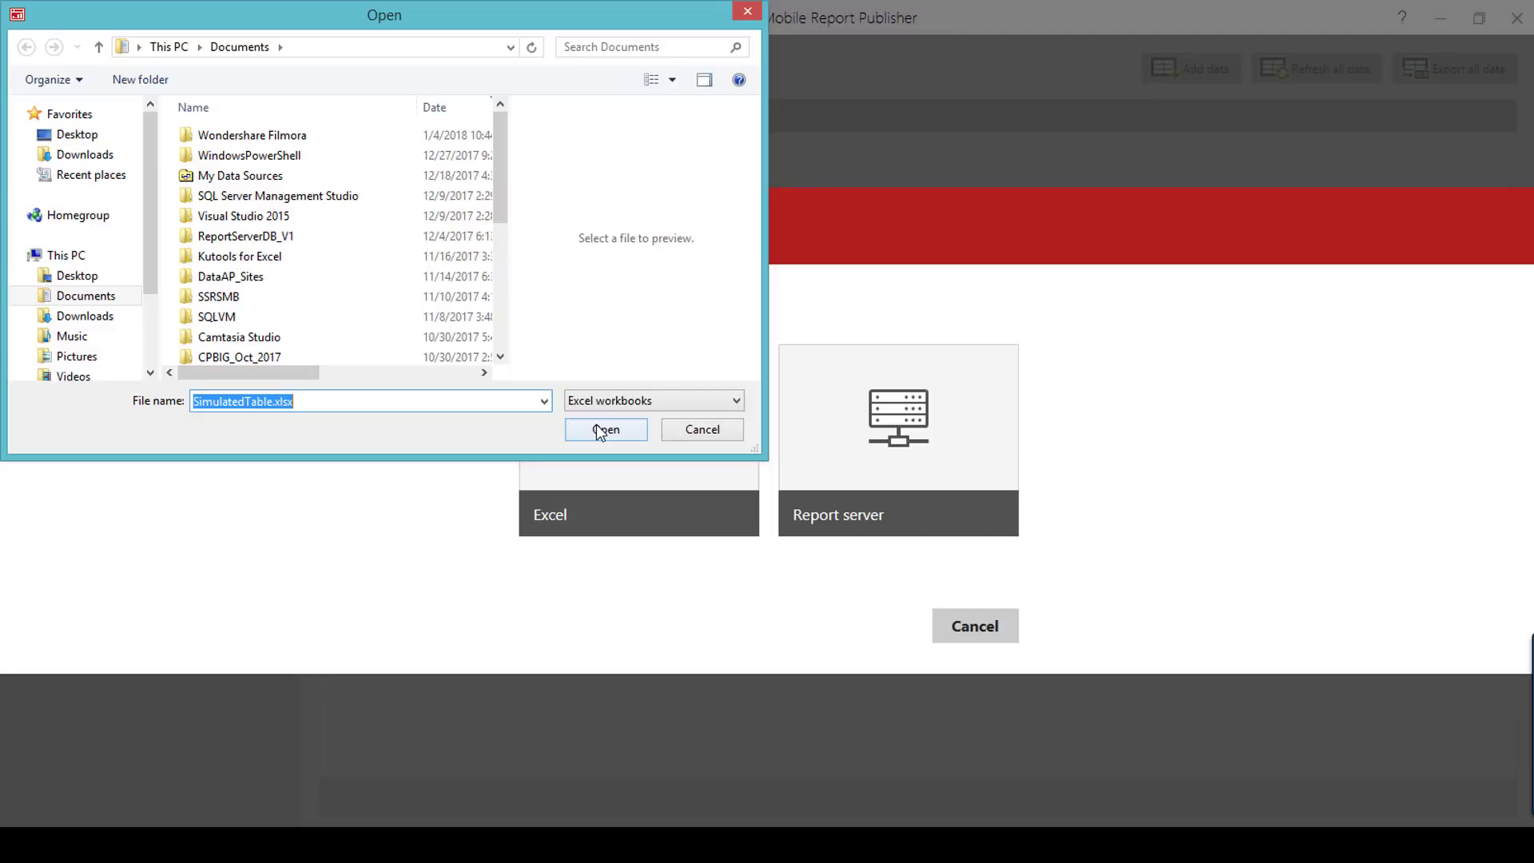
# - Import the SimulatedTable worksheet so its 4,320 records become the report's data
pyautogui.click(604, 430)
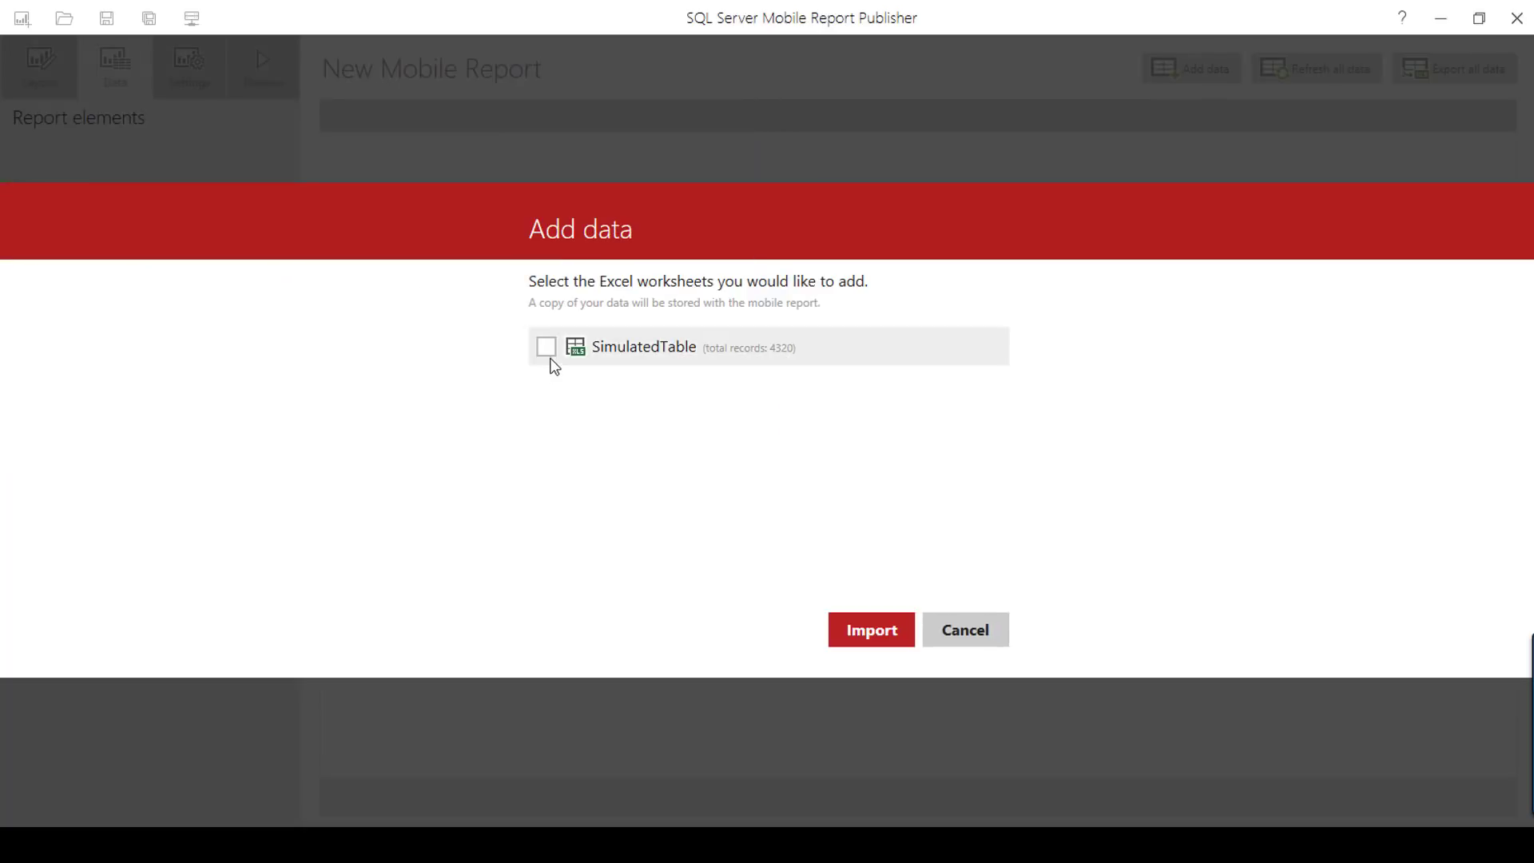
pyautogui.click(546, 347)
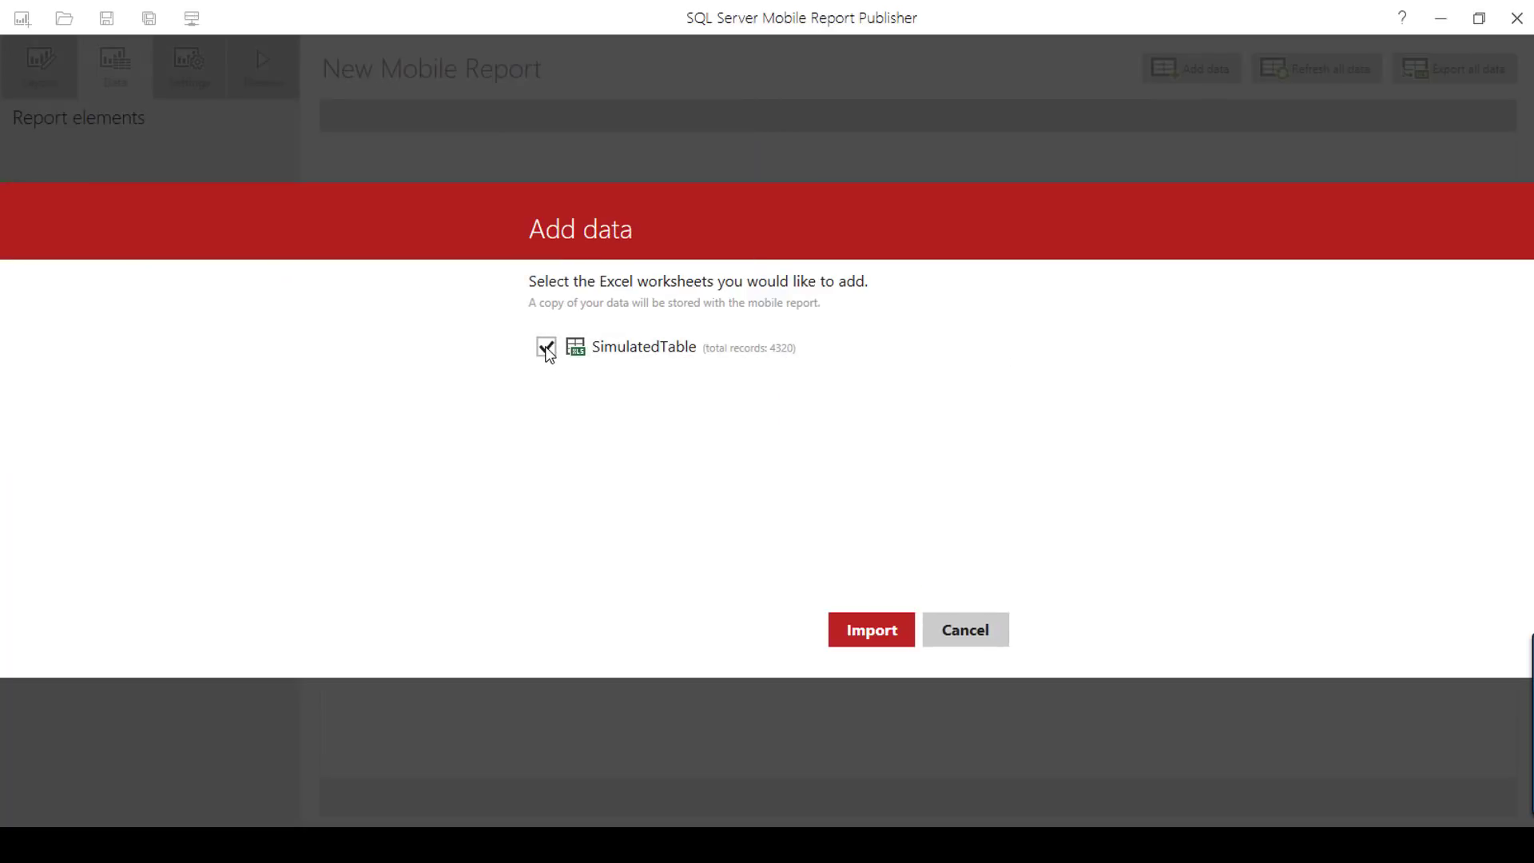
pyautogui.click(546, 347)
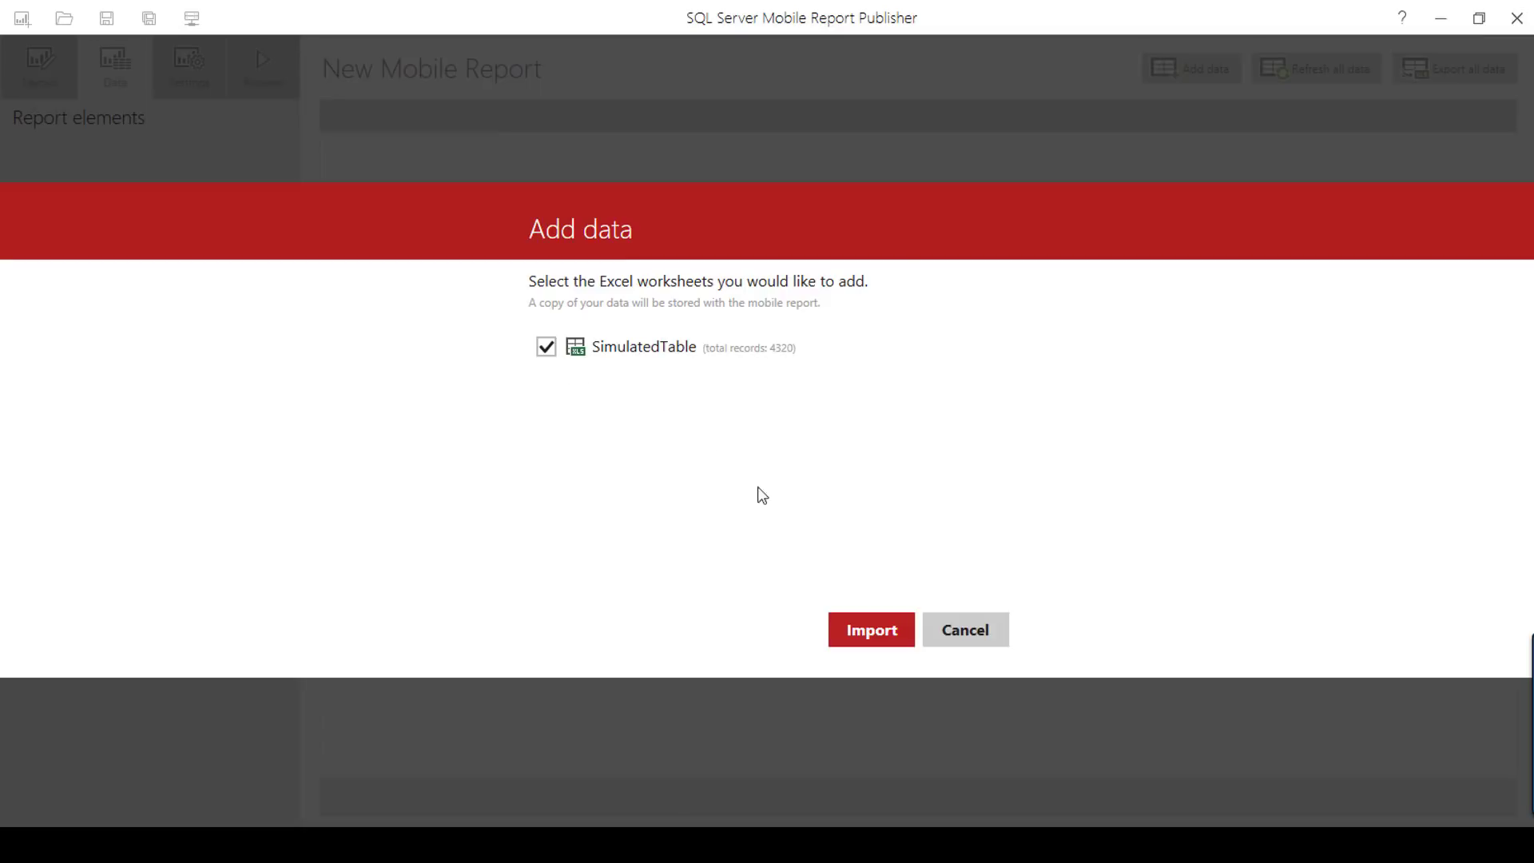
pyautogui.click(869, 629)
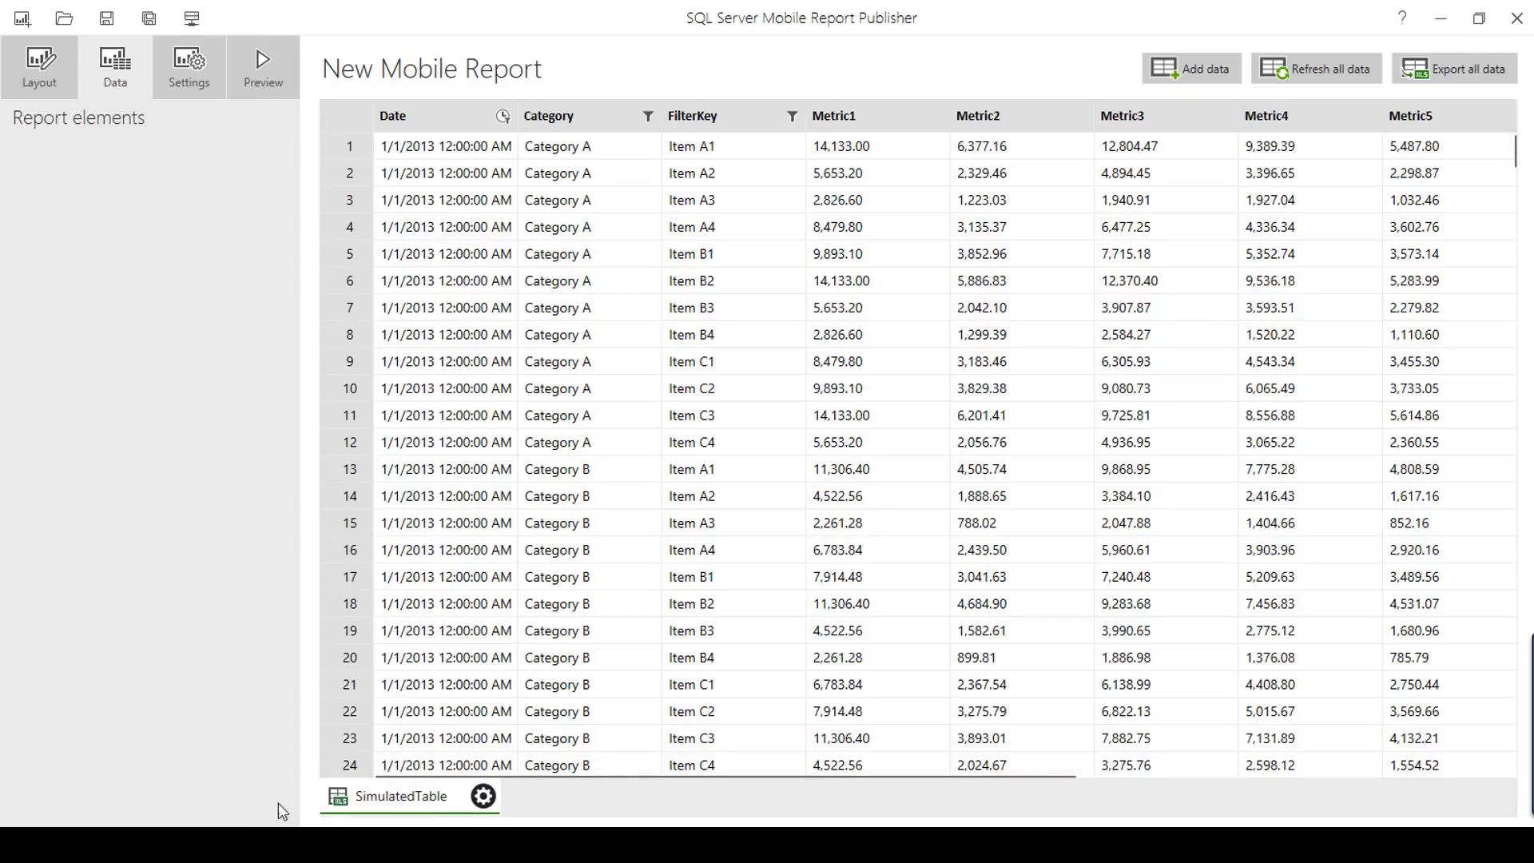
pyautogui.doubleClick(398, 795)
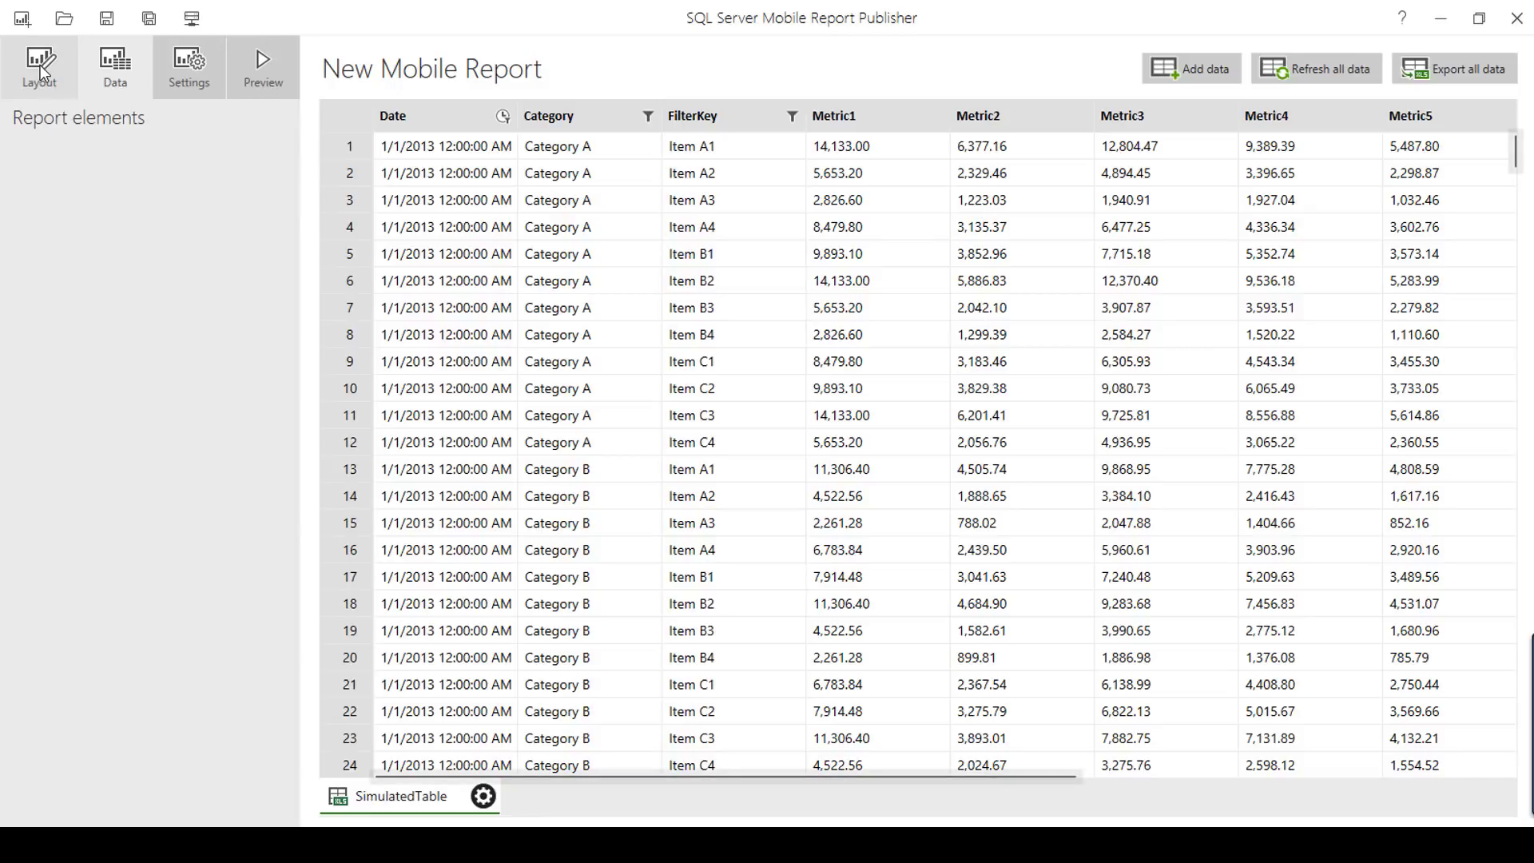
# - Place a pie chart stretched over four columns and all rows beside a funnel chart on the grid
pyautogui.click(38, 67)
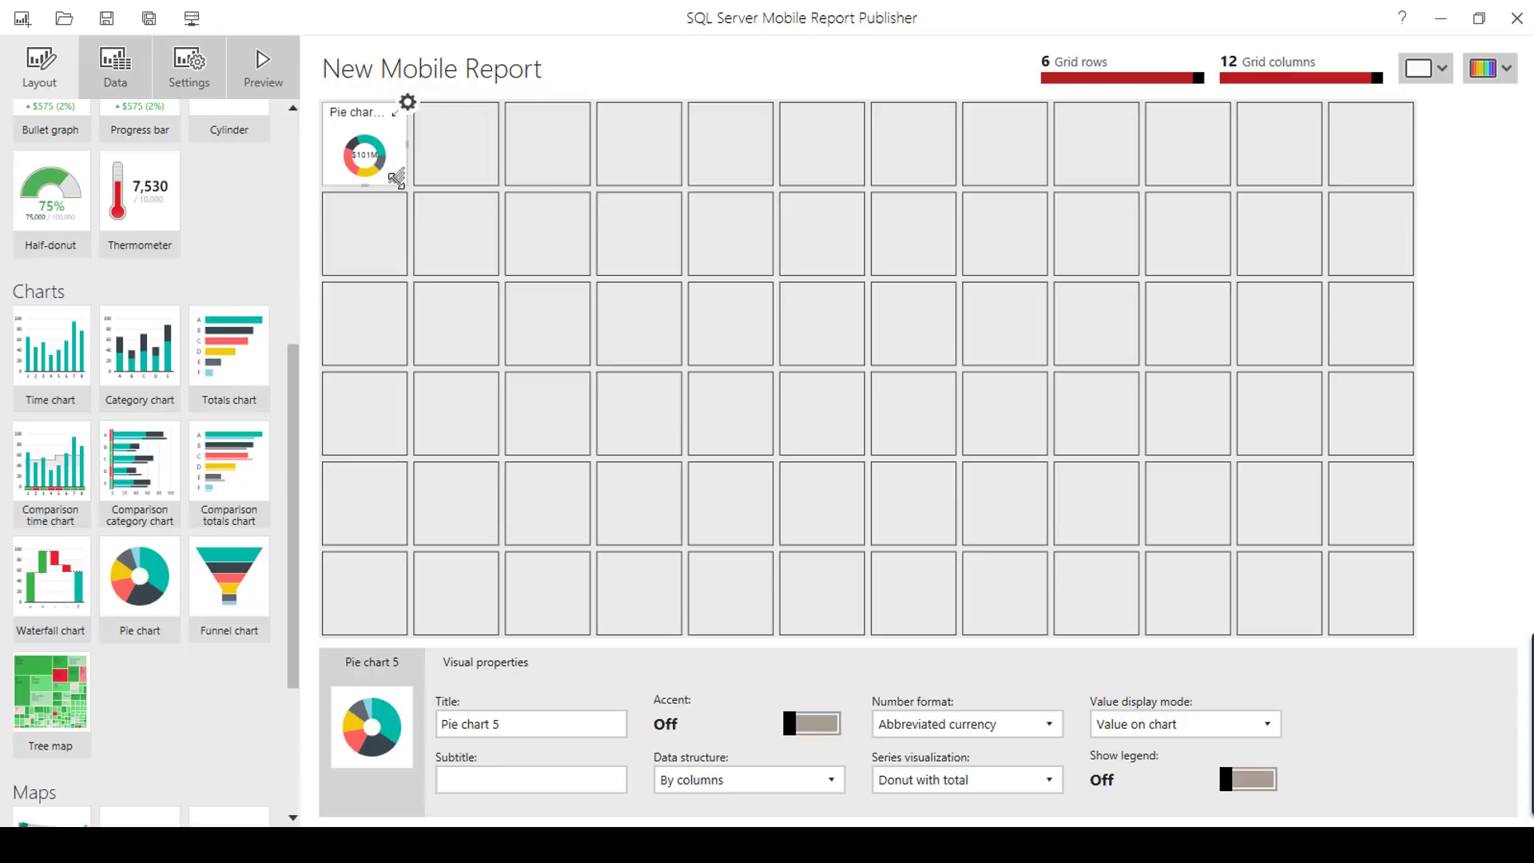
pyautogui.moveTo(397, 180); pyautogui.dragTo(674, 626)
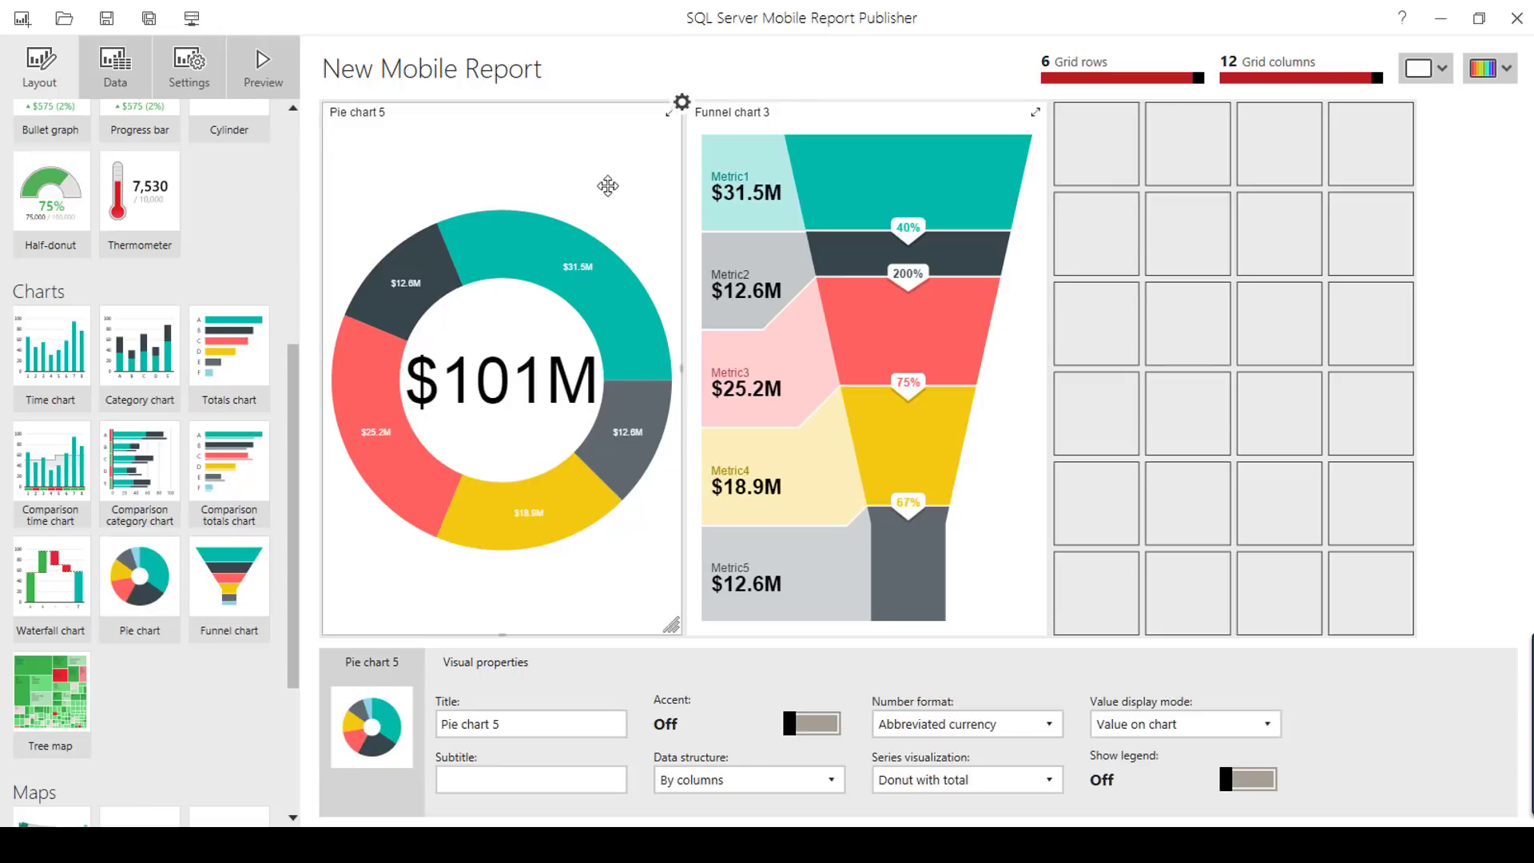
pyautogui.click(115, 65)
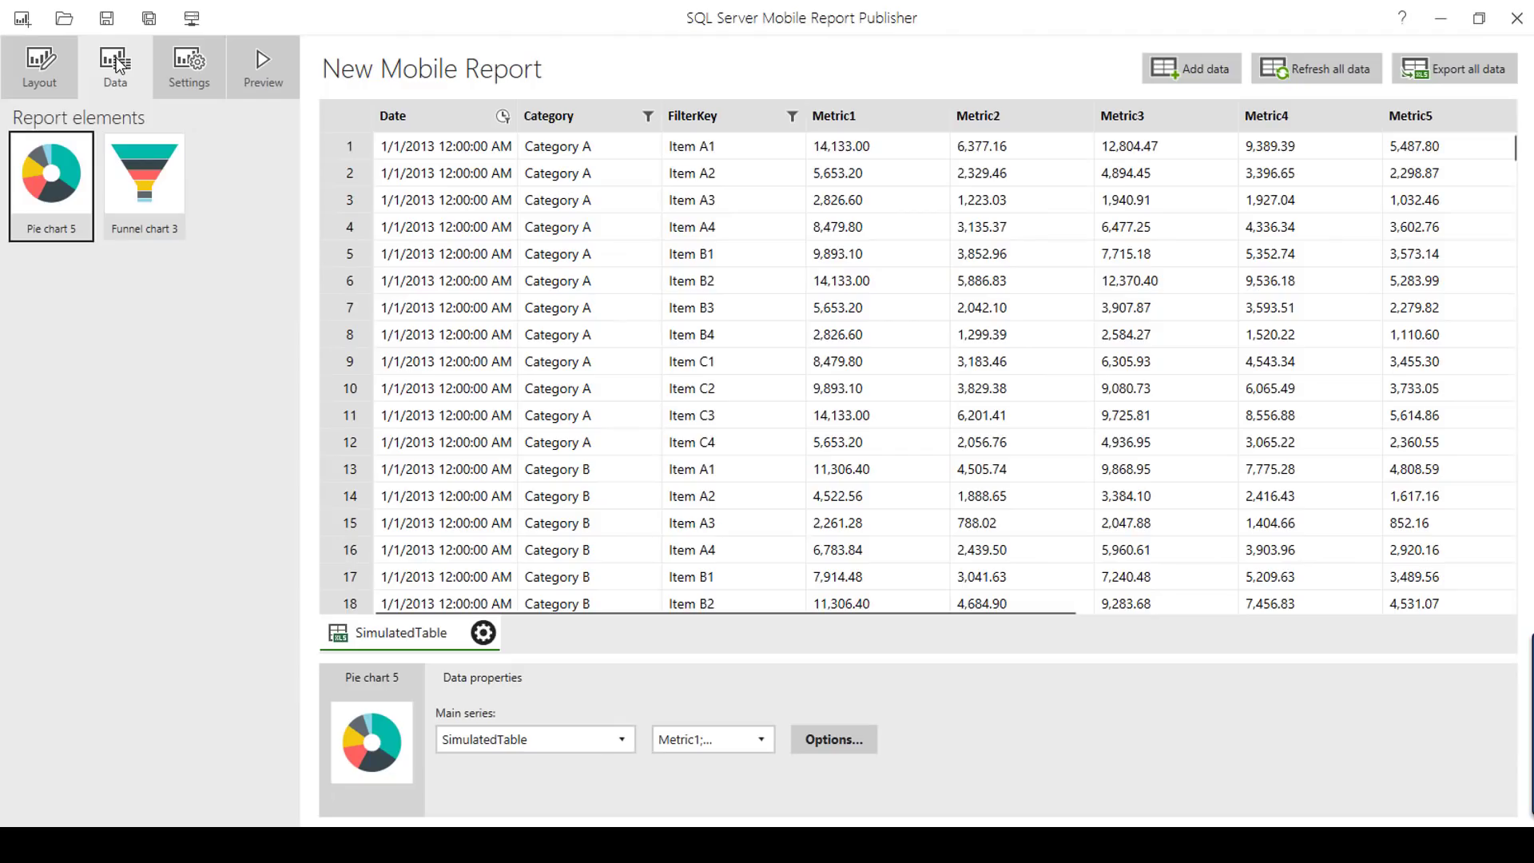
# - Confirm Pie chart 5's main series uses SimulatedTable Metric1–Metric5 and return to the layout
pyautogui.click(619, 738)
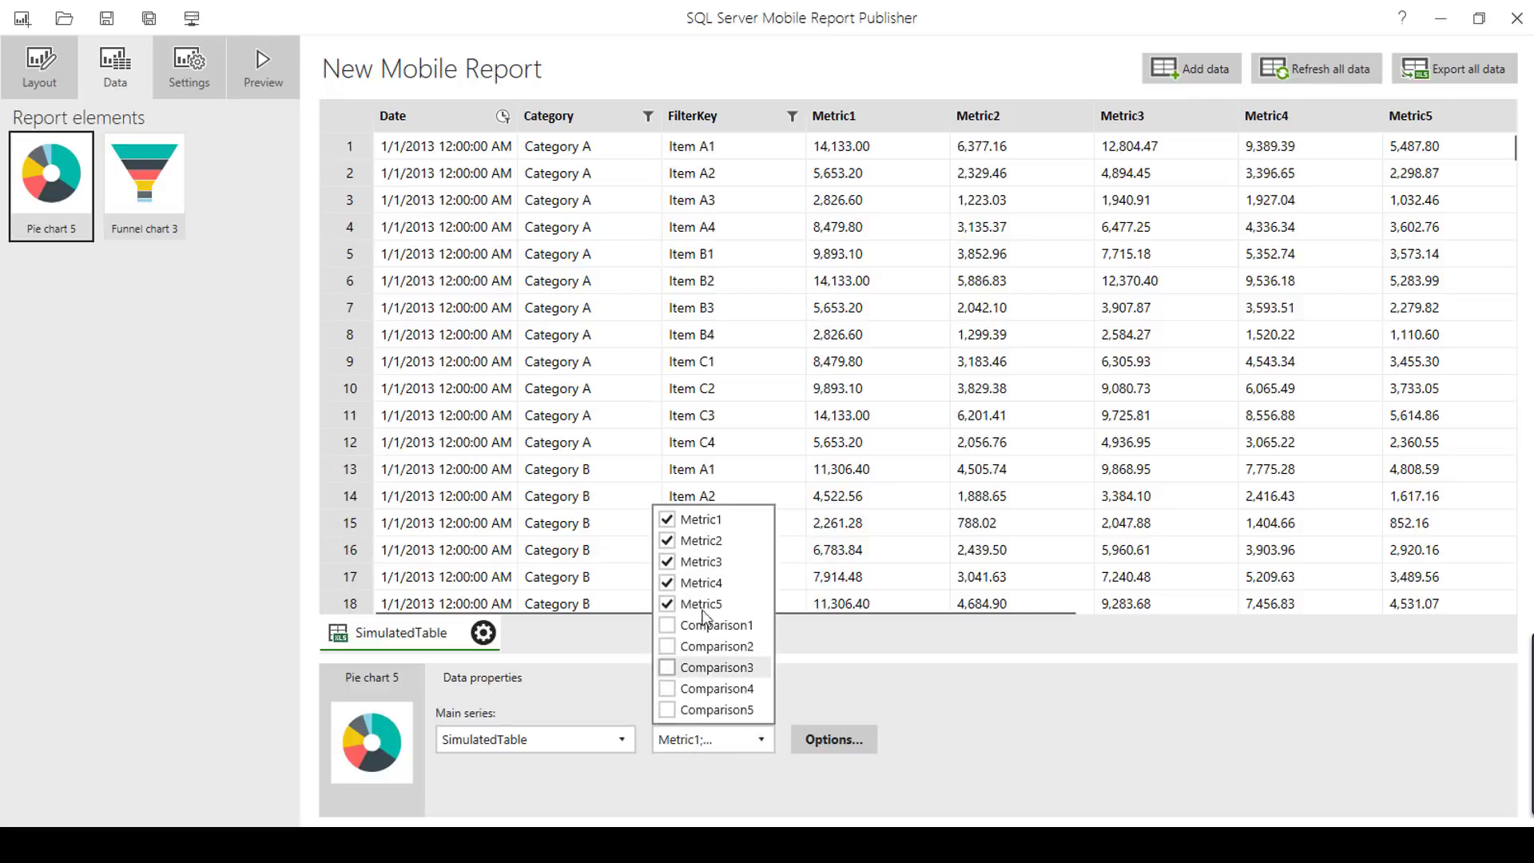
pyautogui.click(737, 714)
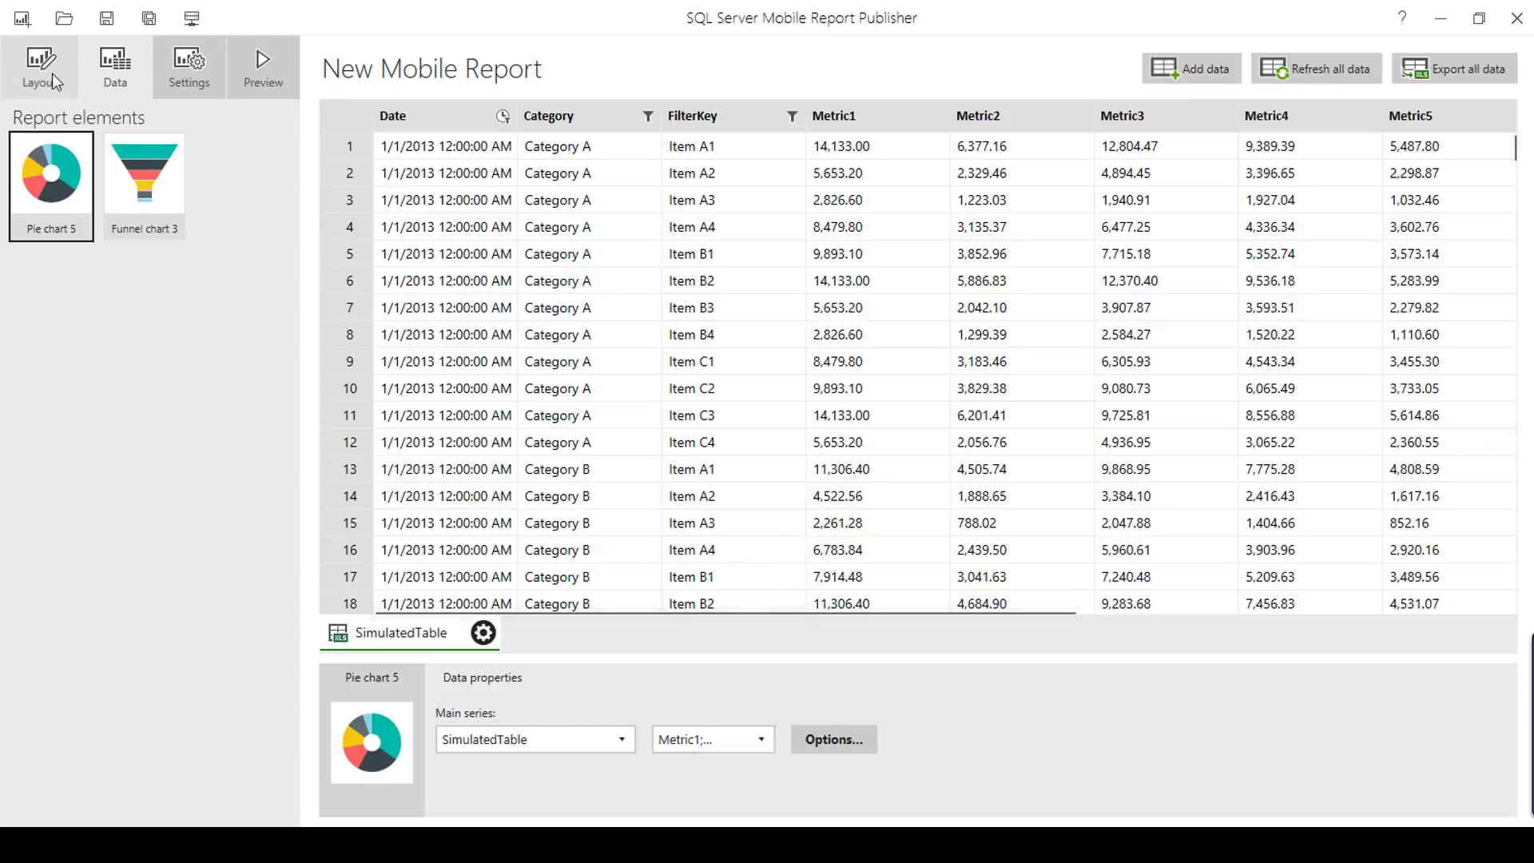
pyautogui.click(39, 65)
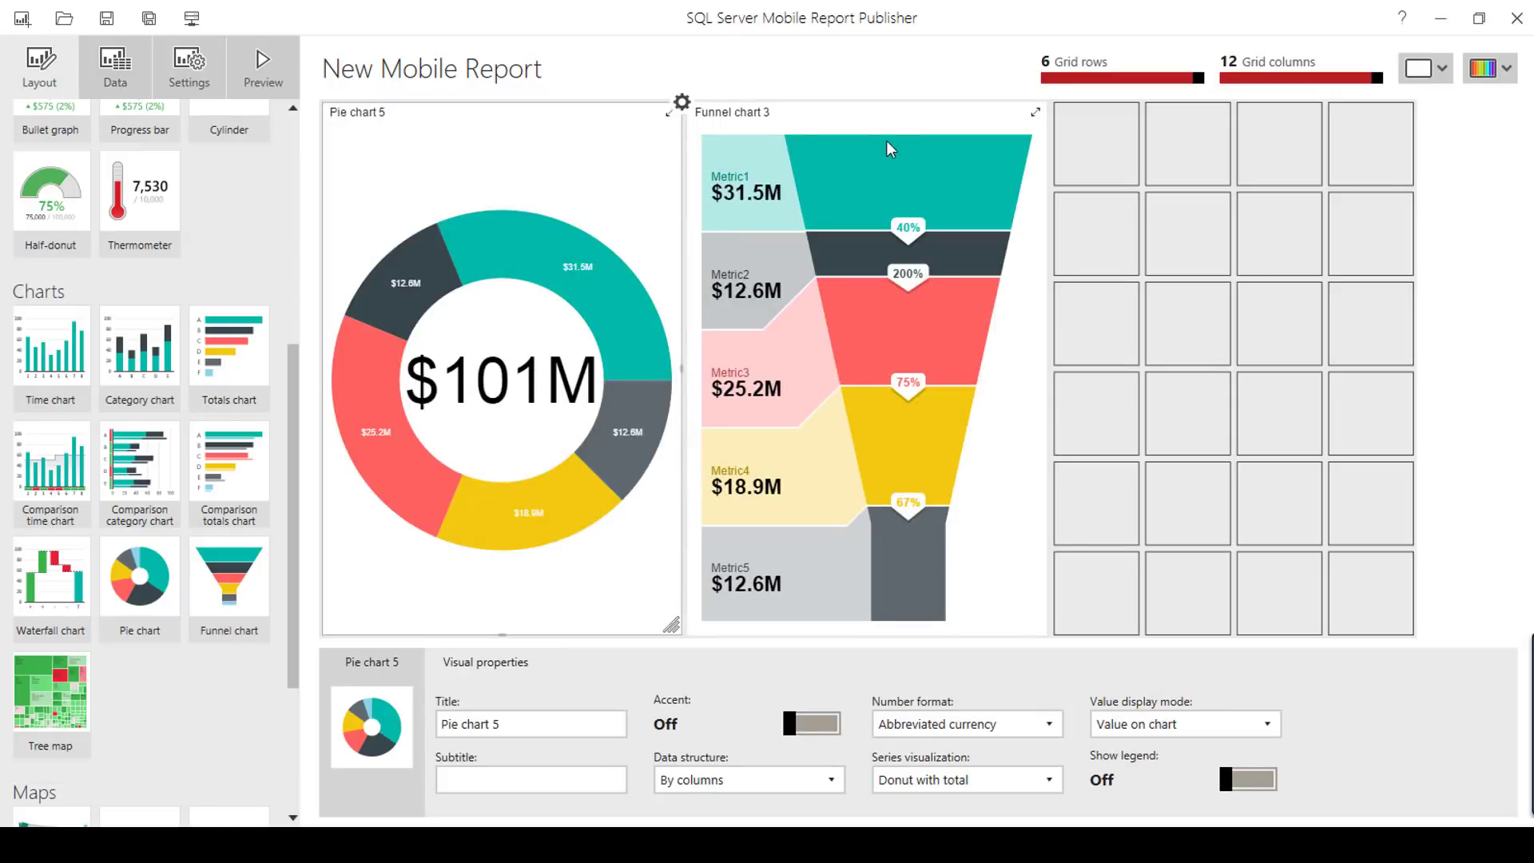
# - Limit Funnel chart 3's metric columns to Metric1 and Metric2 only, then view the layout
pyautogui.click(115, 65)
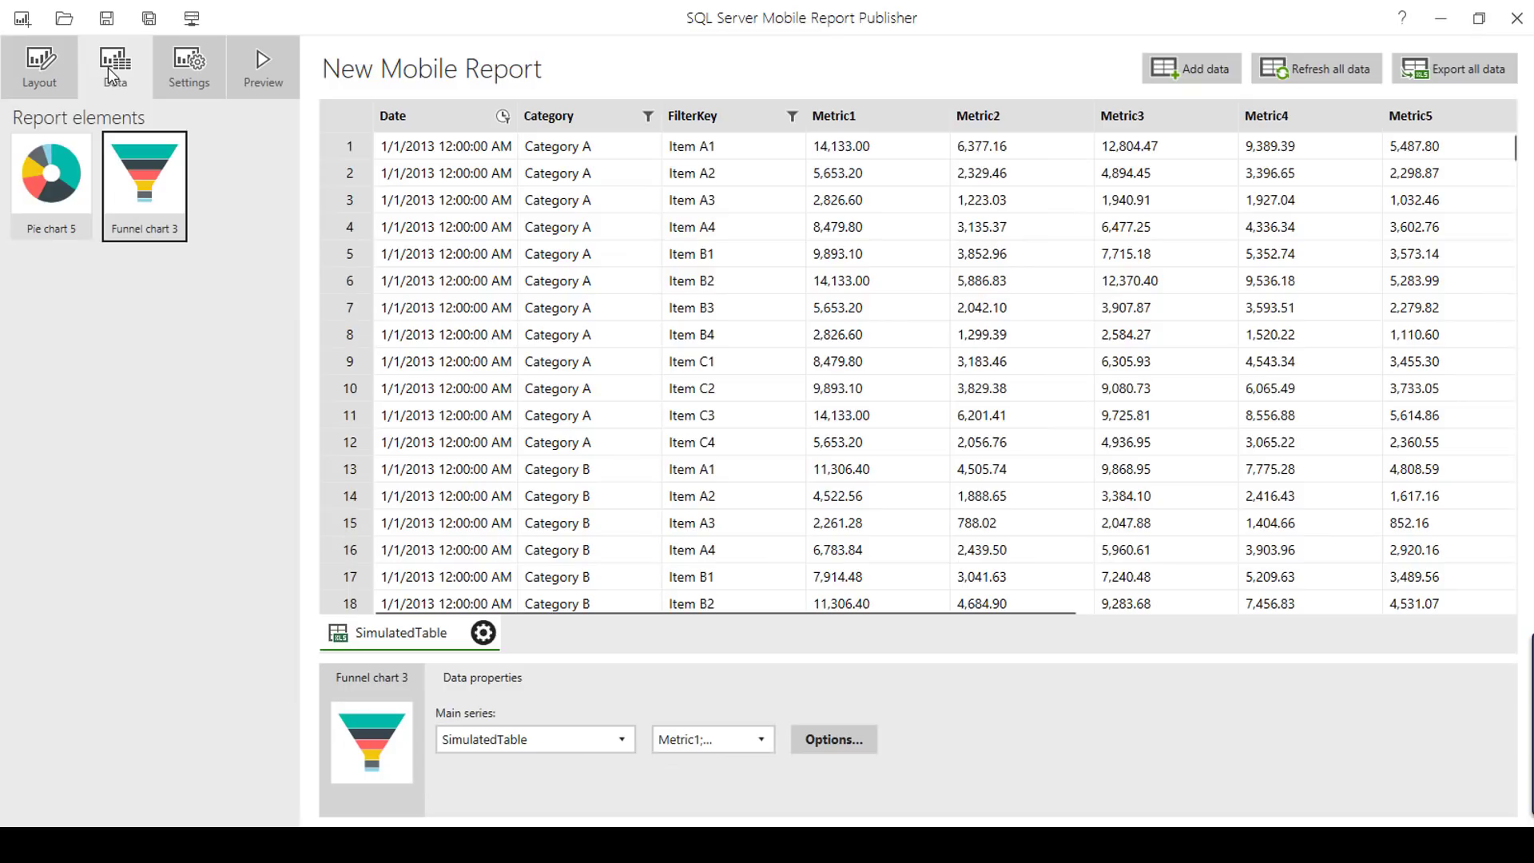
pyautogui.moveTo(724, 746)
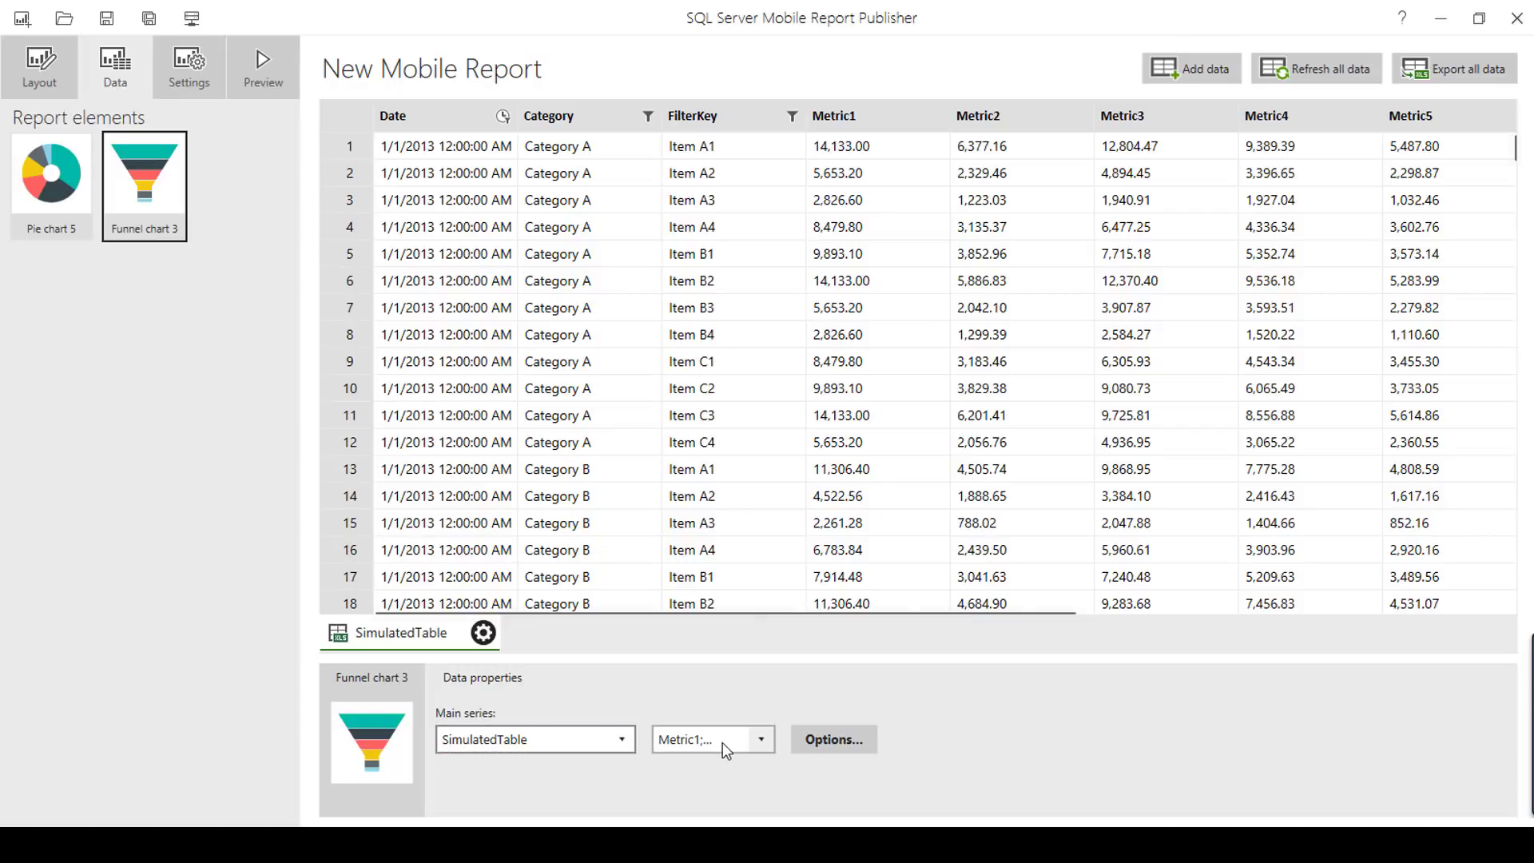
pyautogui.click(760, 738)
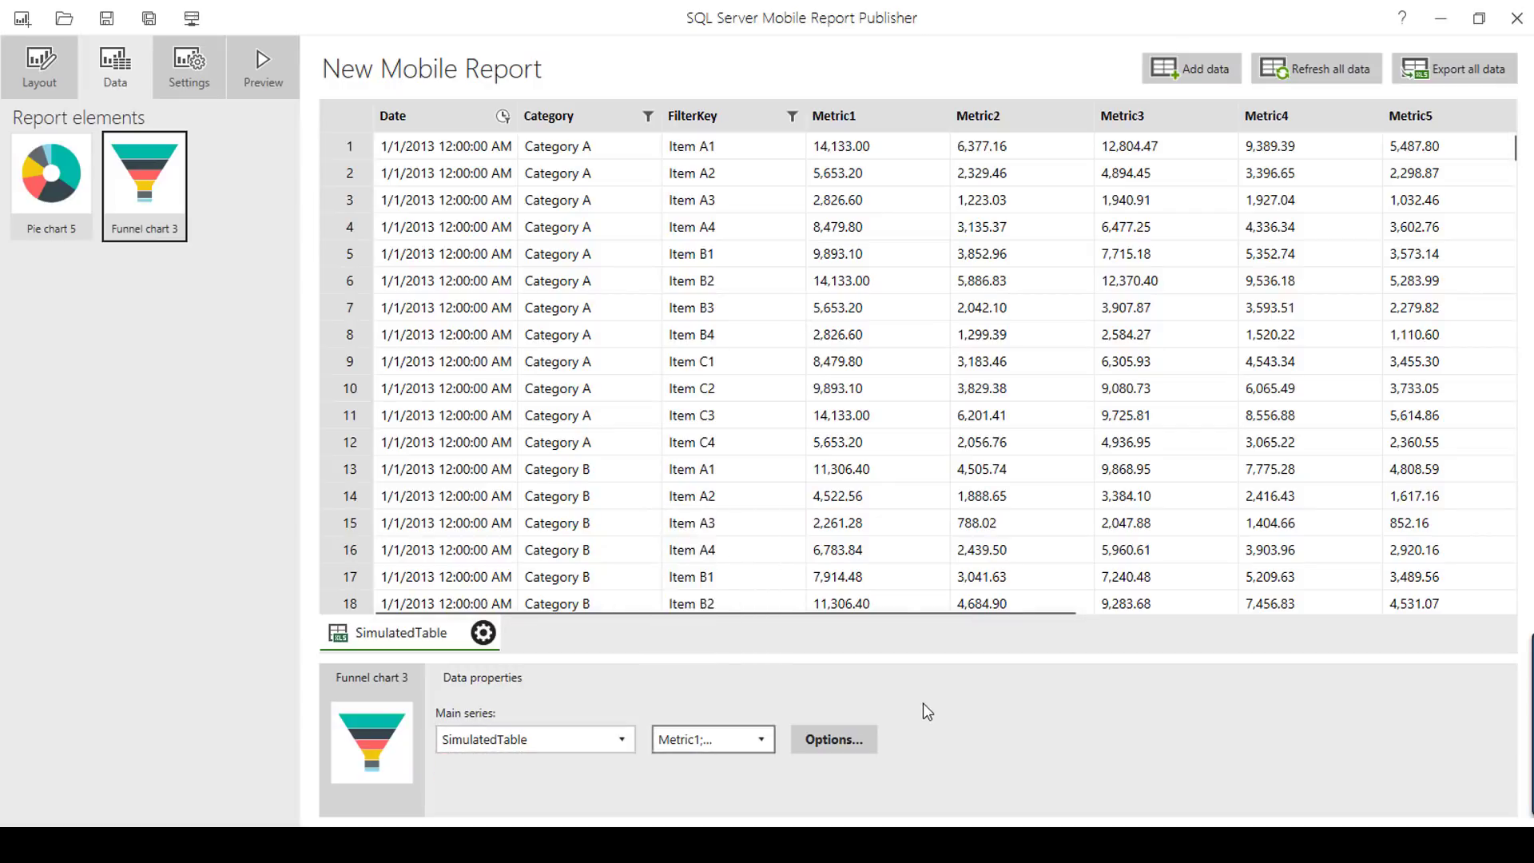
pyautogui.click(40, 67)
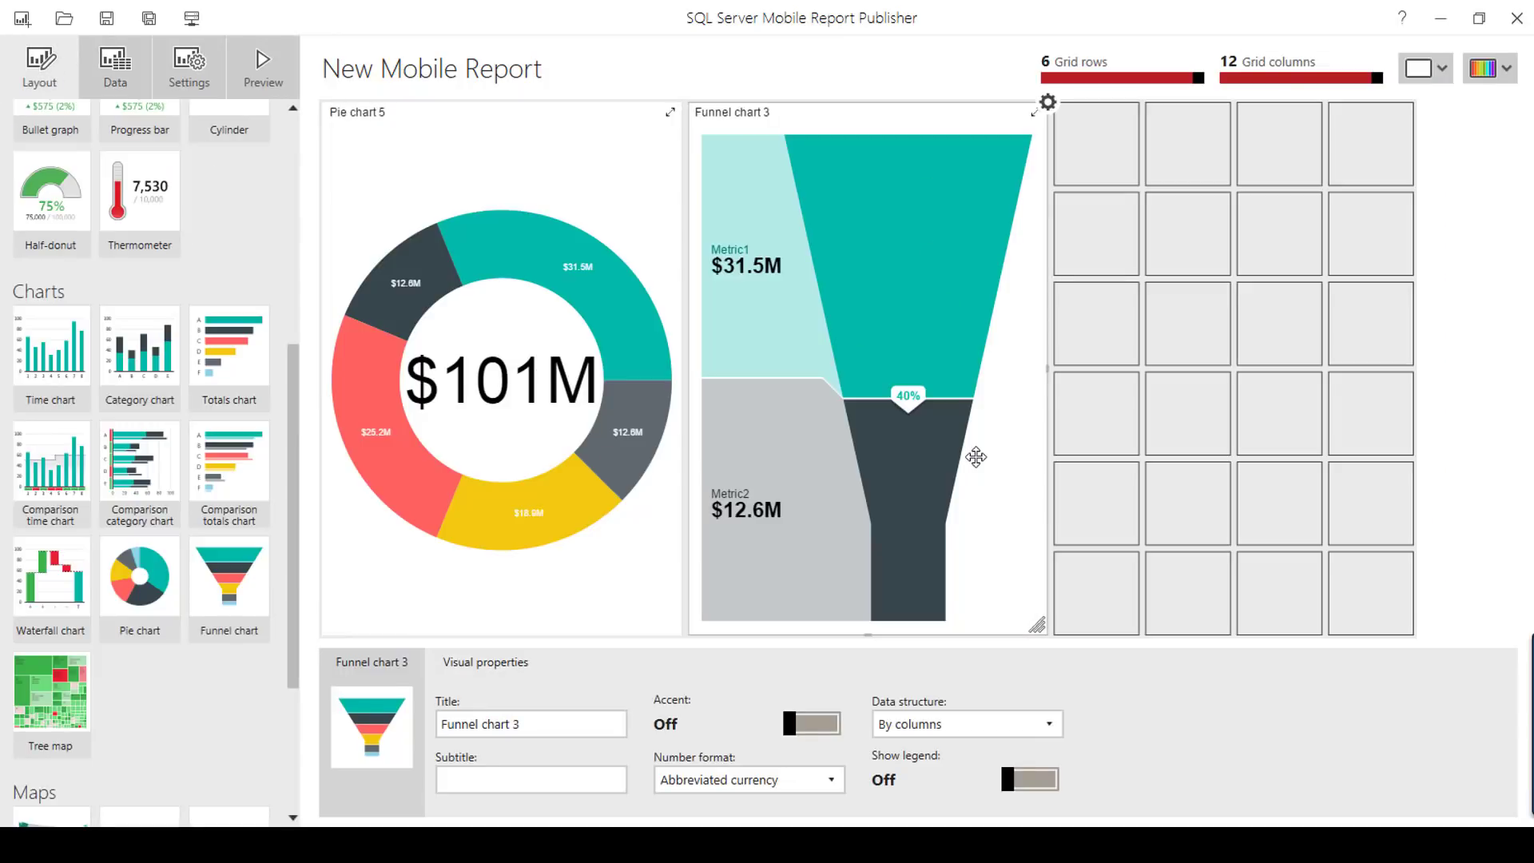
pyautogui.moveTo(1150, 425)
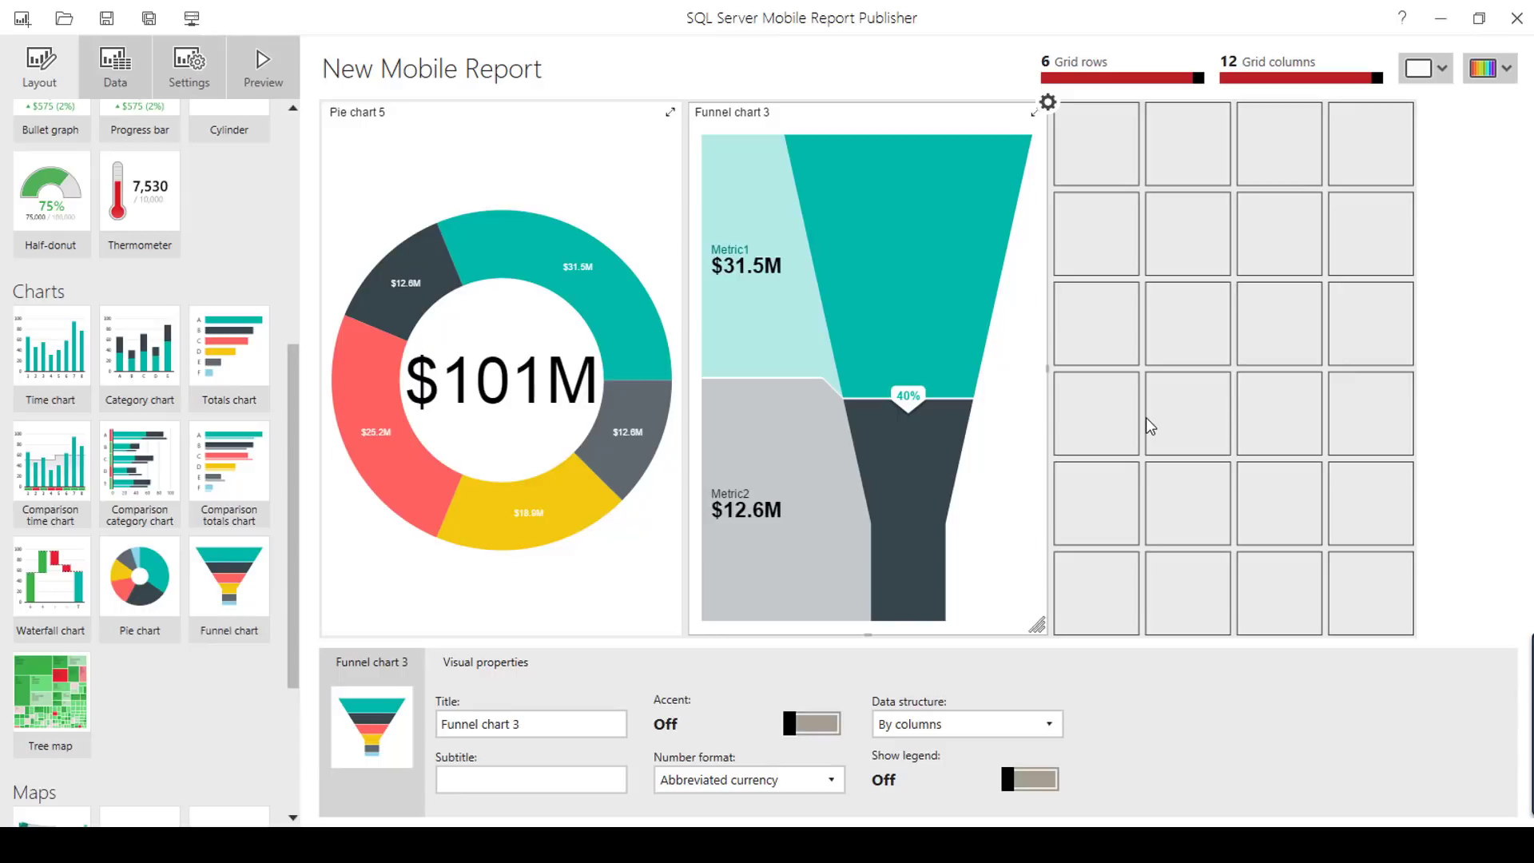